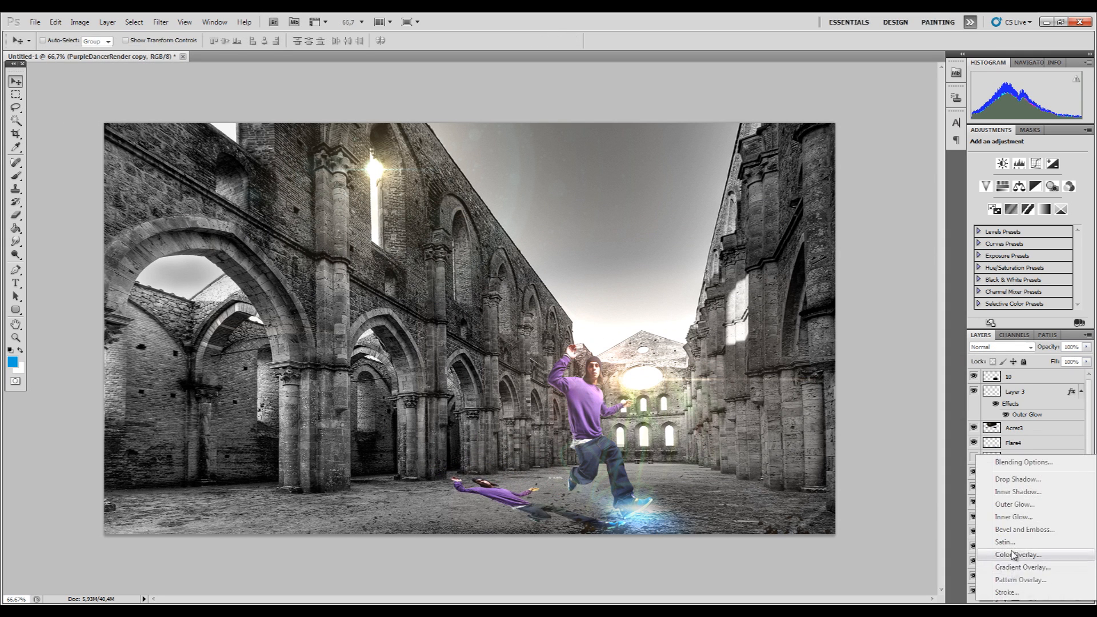
Add a Color Overlay layer style to tint the dancer layer.
{"action": "left_click", "coordinate": [1018, 554]}
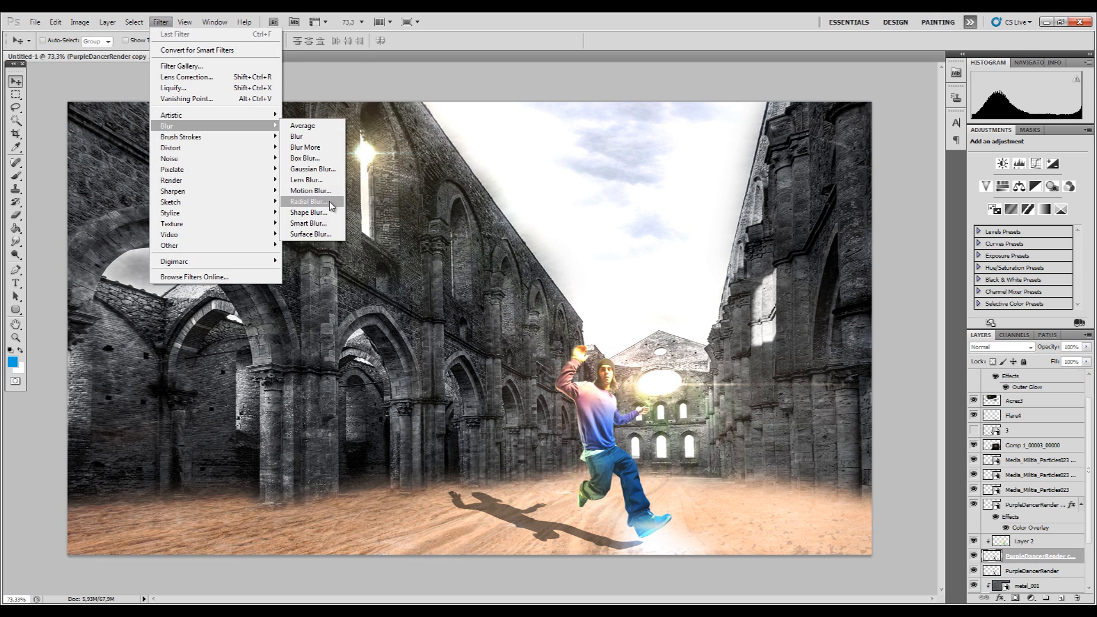
Apply a Motion Blur smart filter to the dancer copy layer.
{"action": "left_click", "coordinate": [310, 190]}
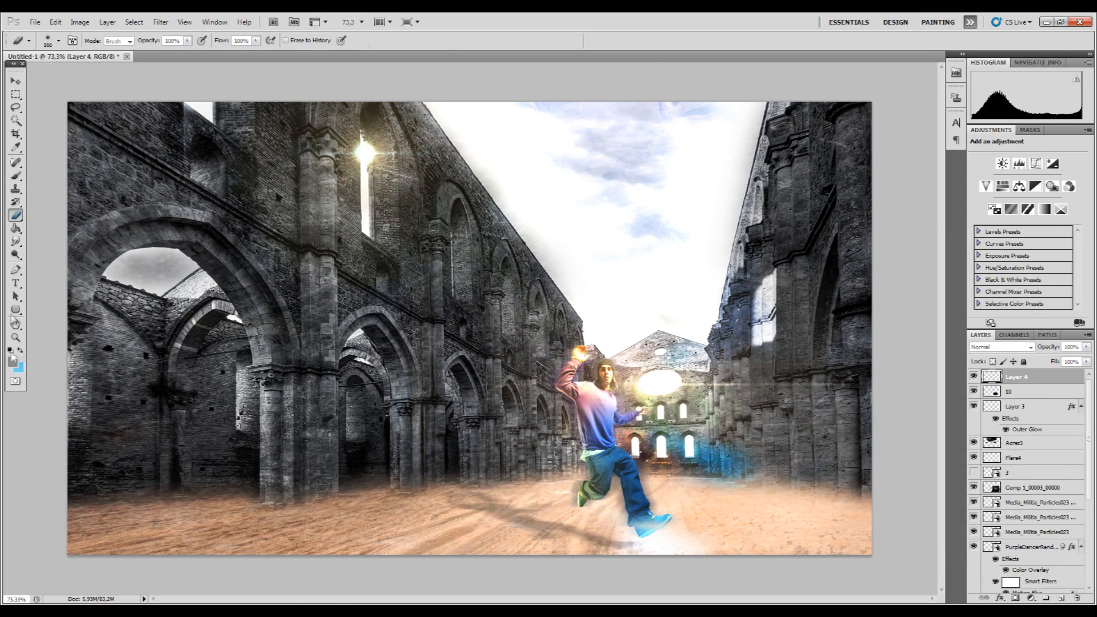
Choose a command from the menu bar, then open the foreground Color Picker for a new painting colour.
{"action": "left_click", "coordinate": [36, 40]}
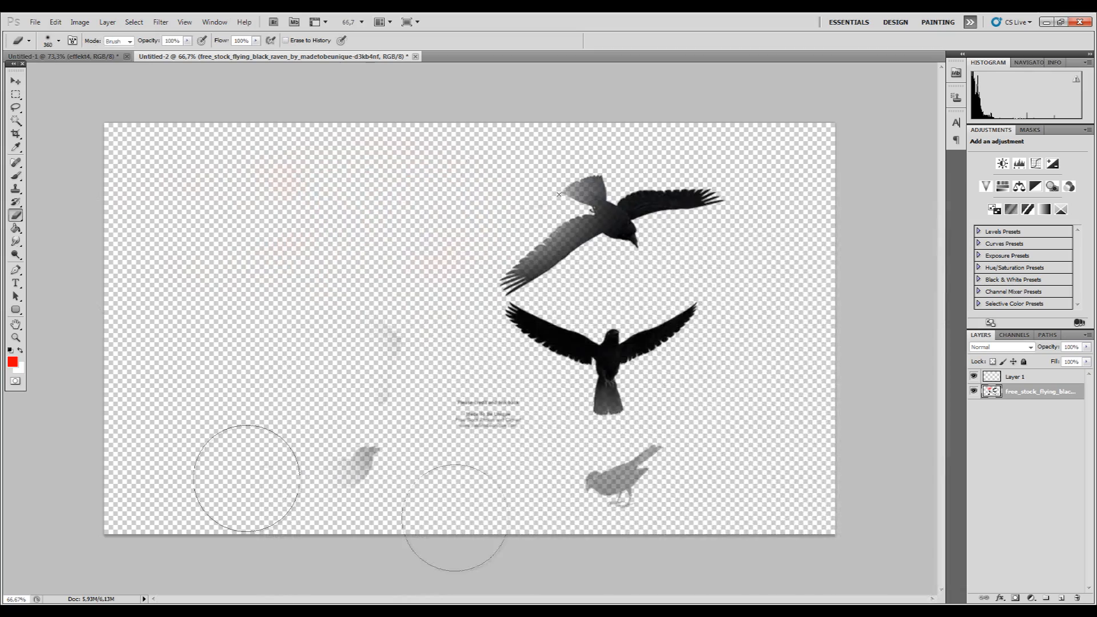
{"action": "left_click", "coordinate": [70, 56]}
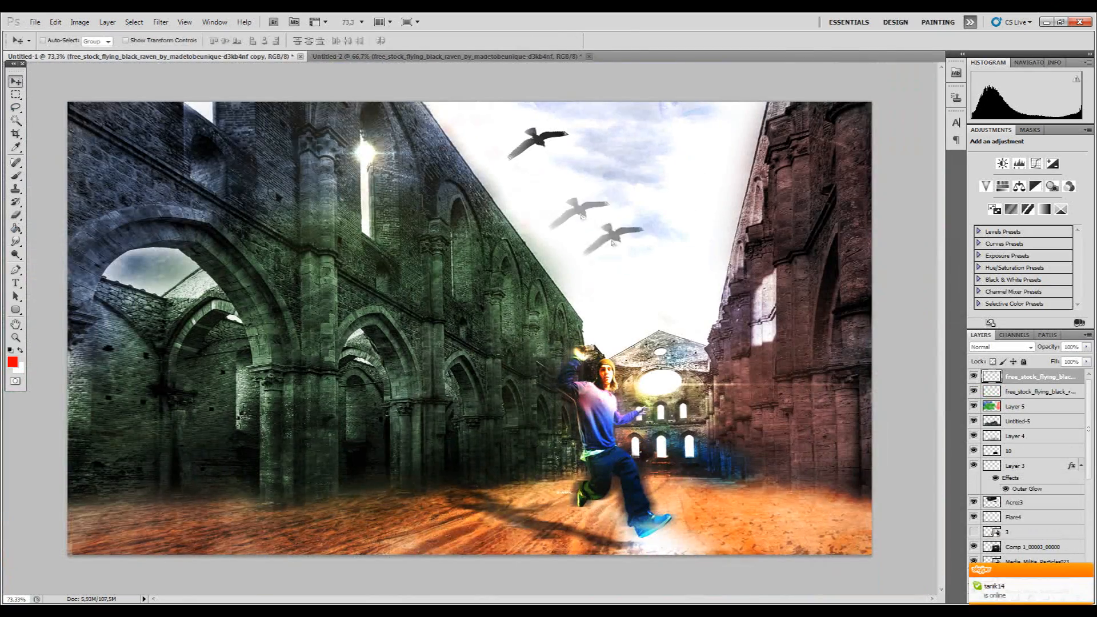
{"action": "left_click", "coordinate": [12, 361]}
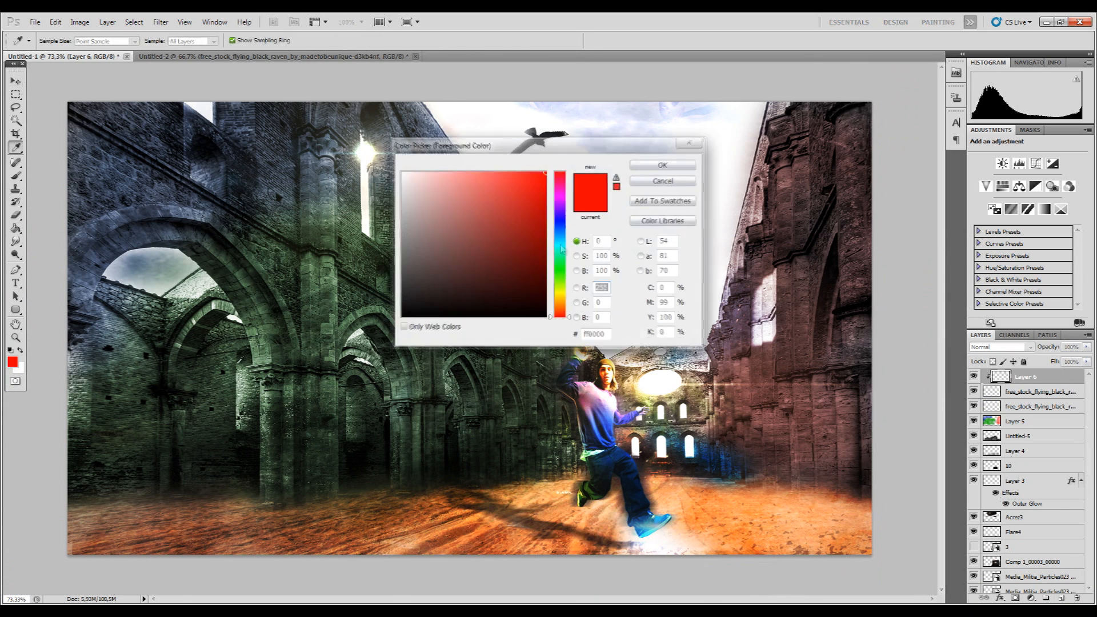